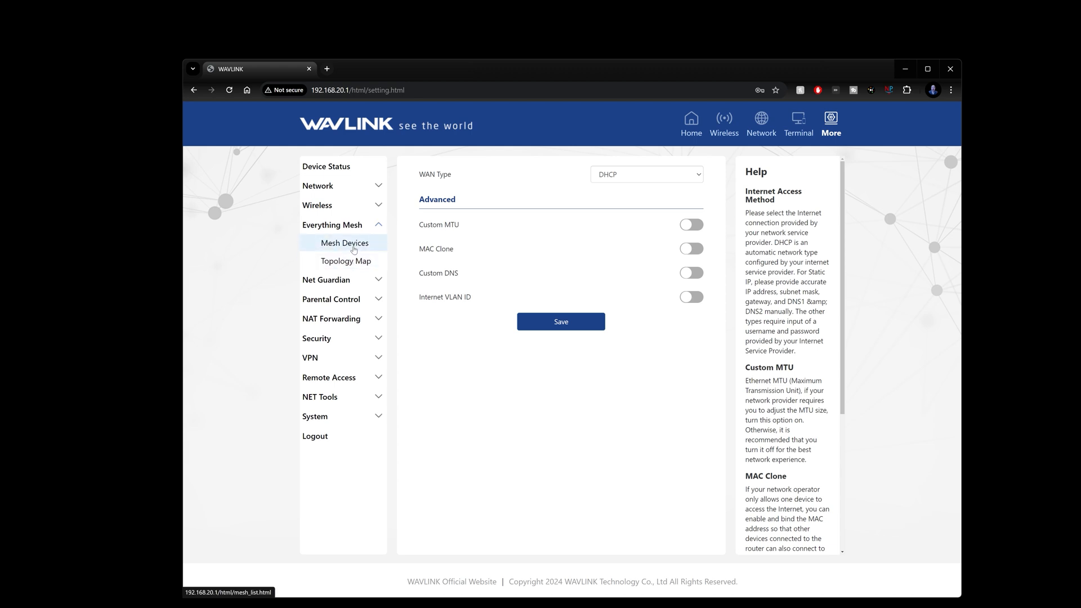
# - View the mesh devices list and then the mesh network topology map
pyautogui.click(343, 261)
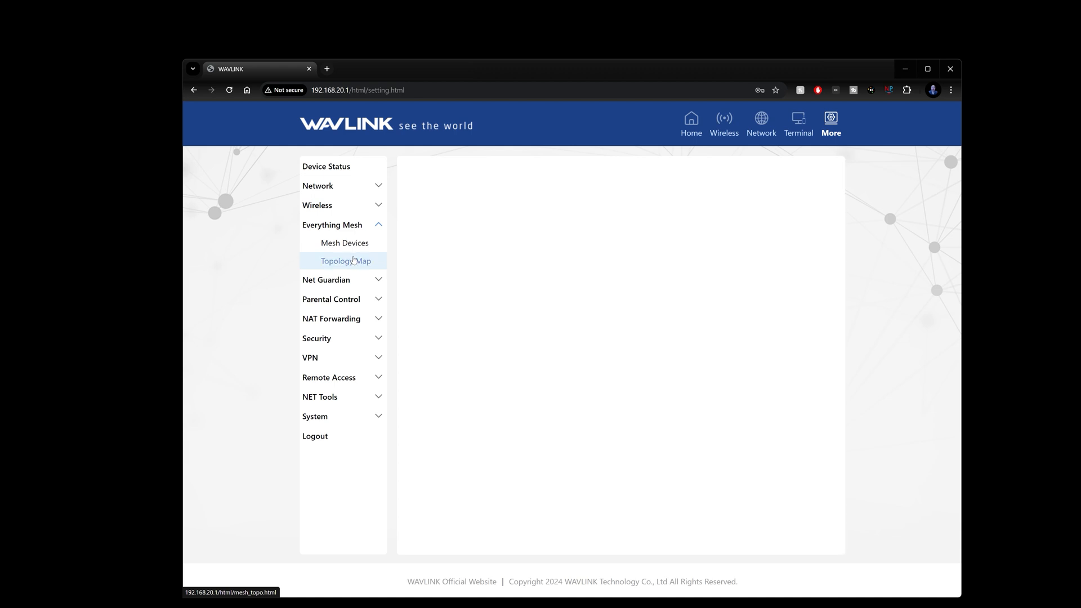
pyautogui.click(342, 261)
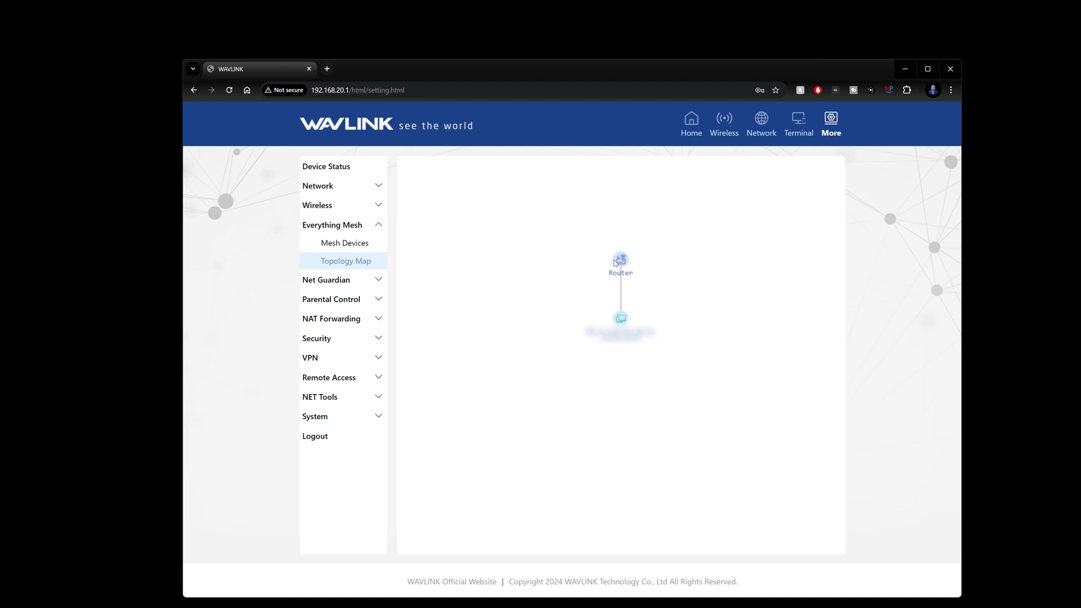
pyautogui.moveTo(340, 292)
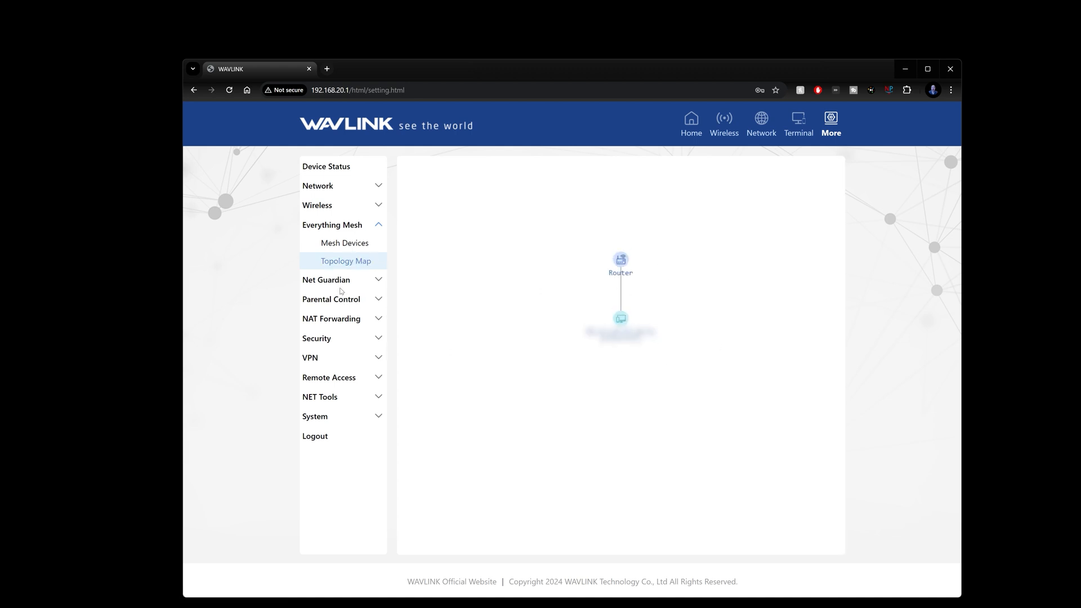
# - Bring up the Parental Control URL filter page, then expand the Security group
pyautogui.click(326, 279)
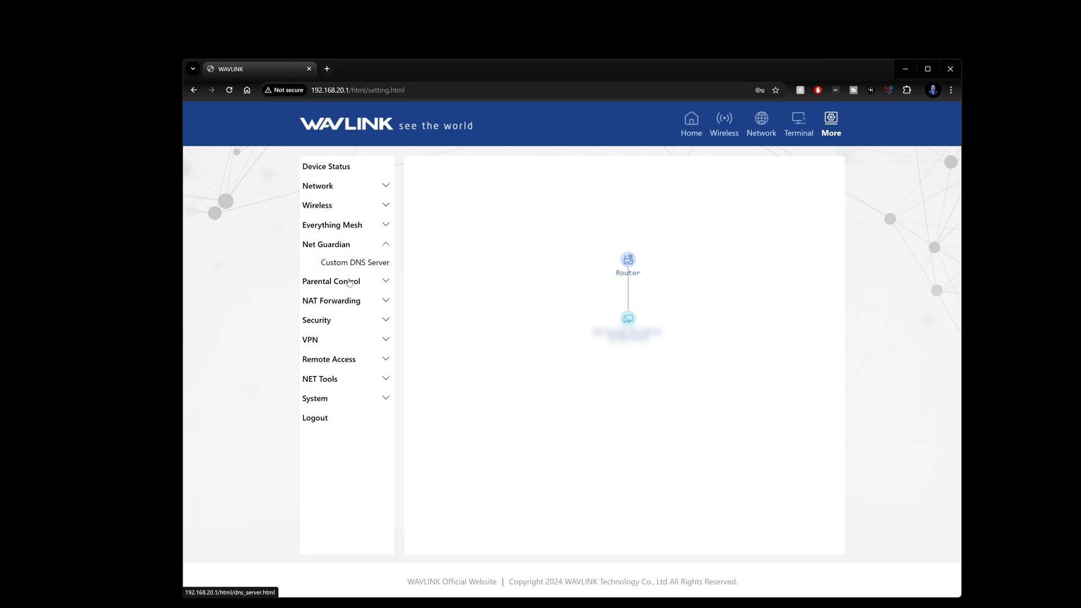
pyautogui.click(331, 280)
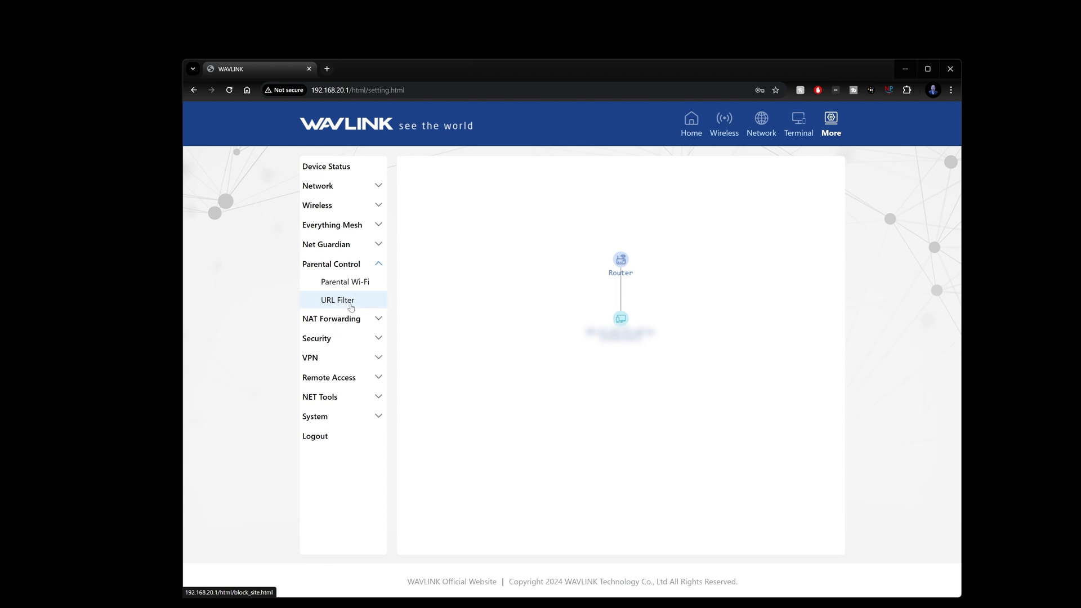
pyautogui.click(343, 281)
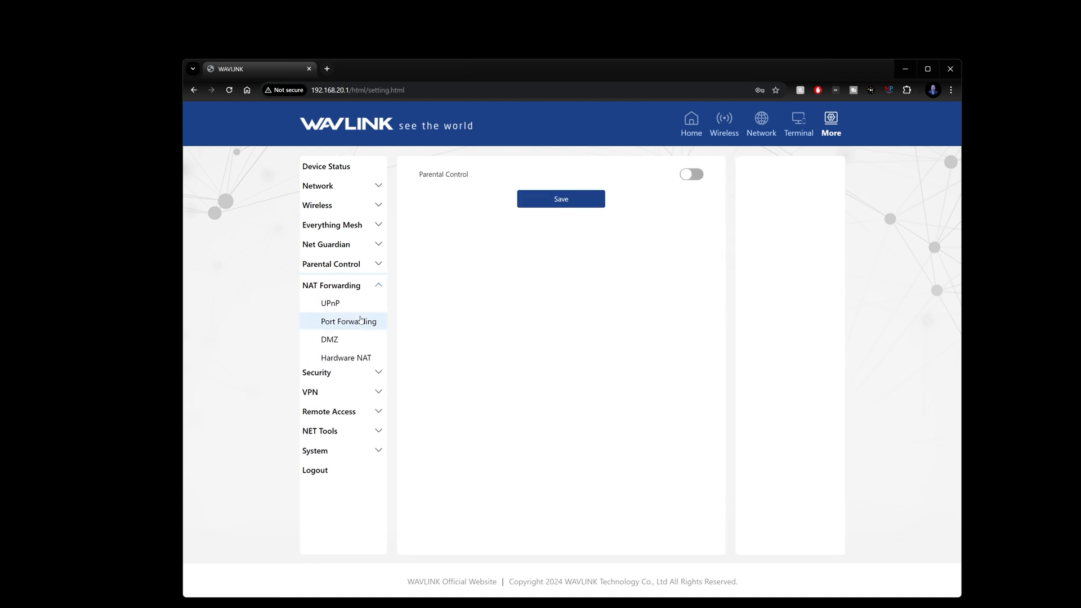
pyautogui.click(316, 303)
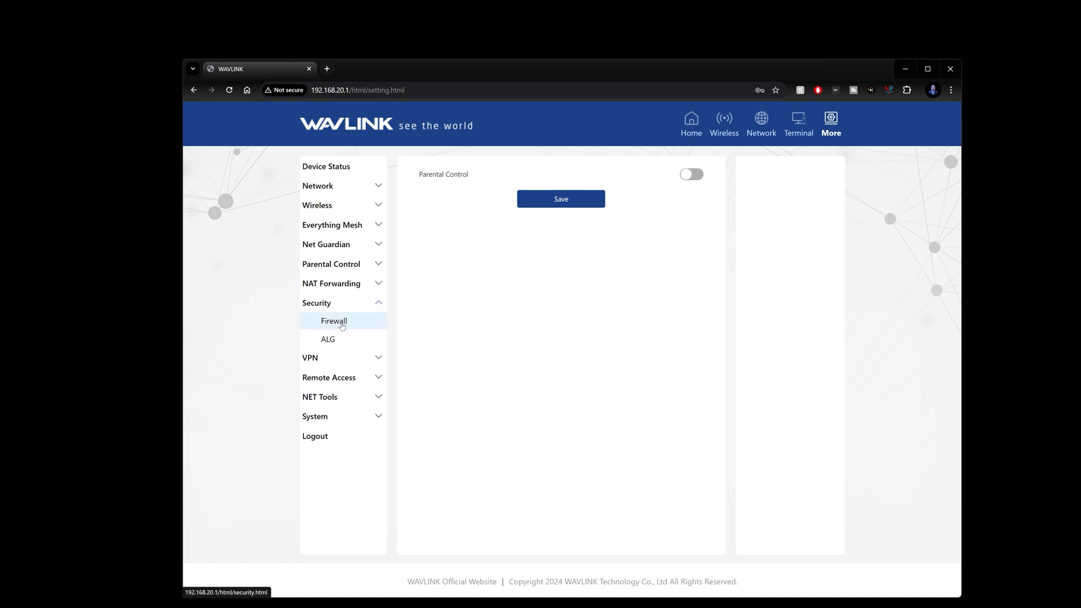
# - Review the firewall protections, then view the OpenVPN Client settings
pyautogui.click(334, 320)
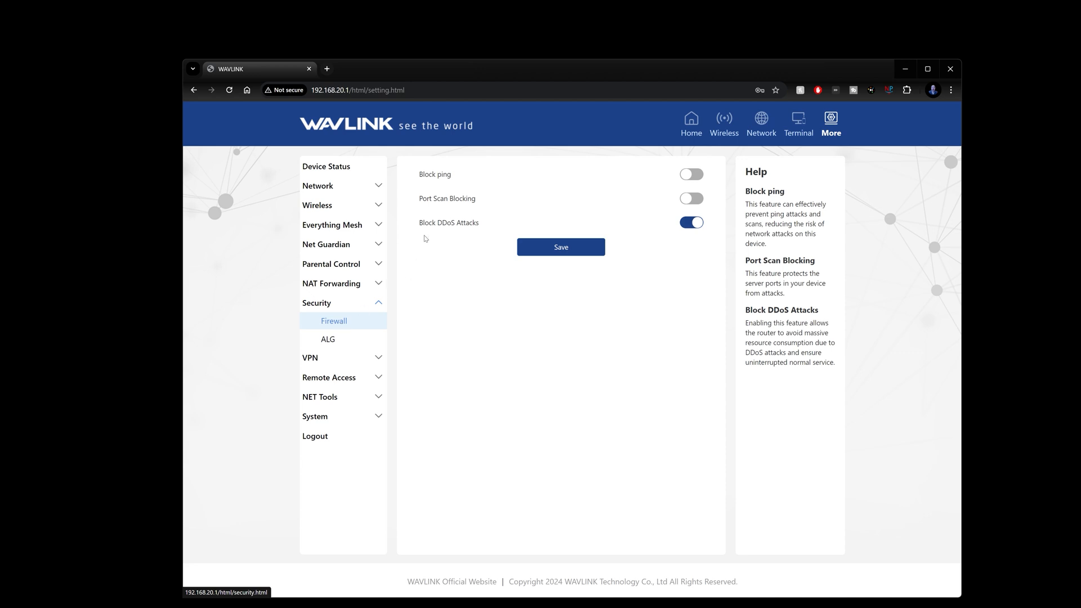
pyautogui.moveTo(448, 211)
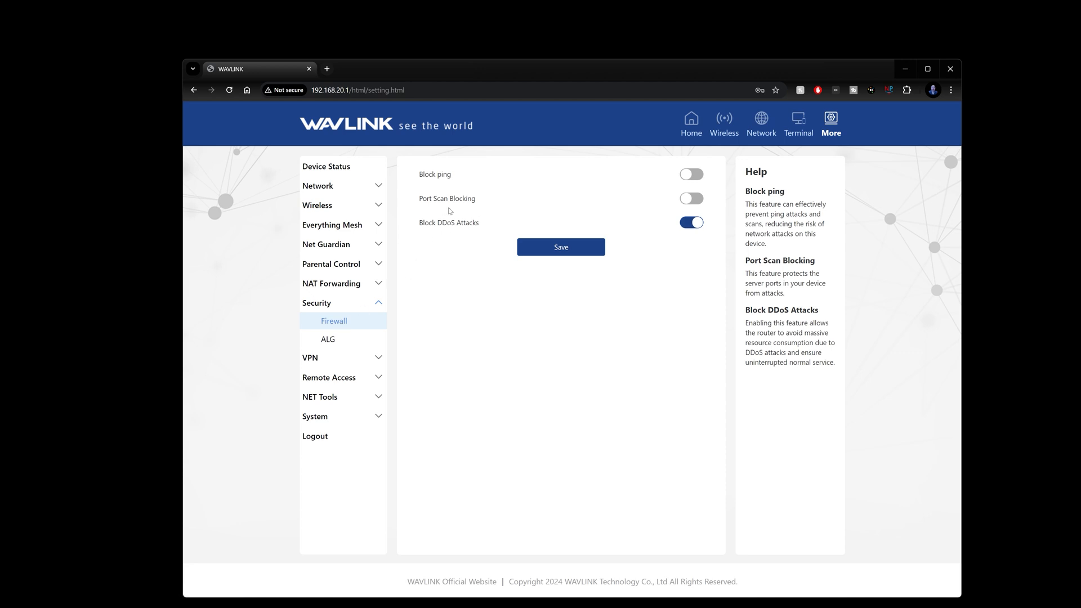
pyautogui.moveTo(415, 295)
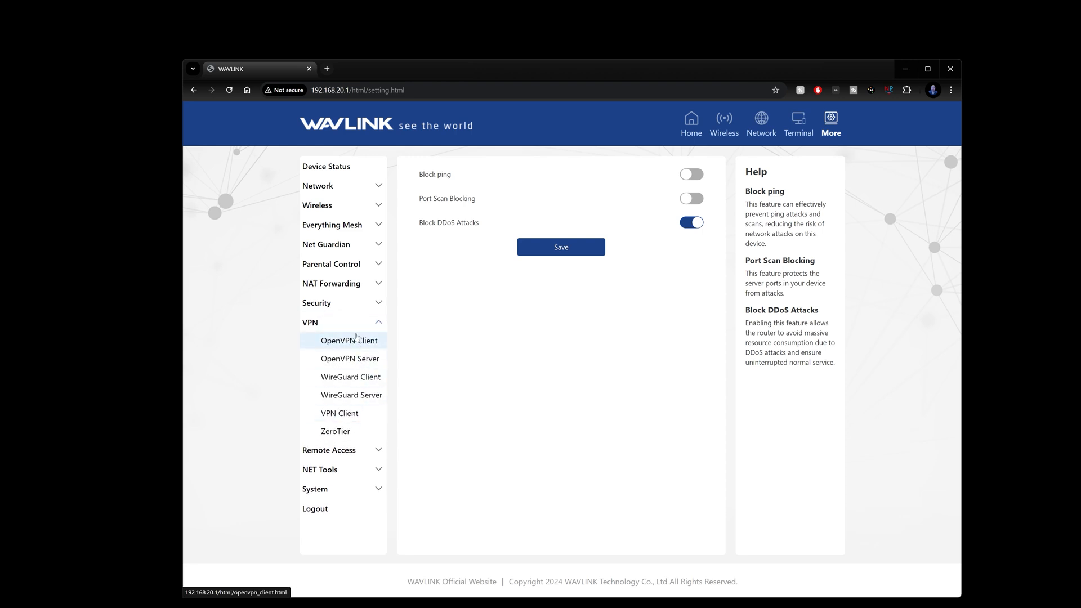
pyautogui.click(350, 341)
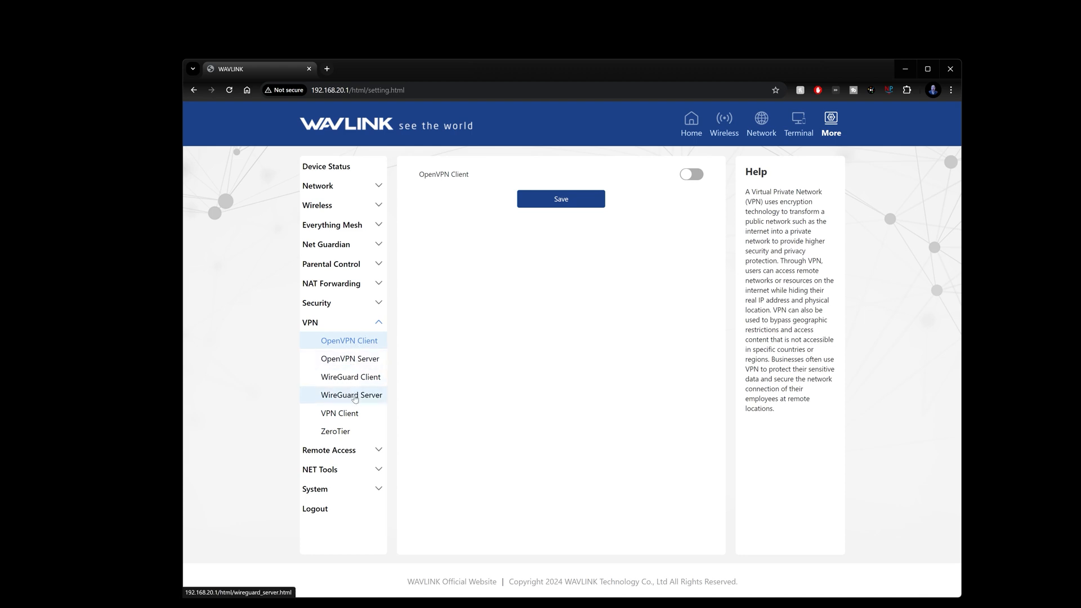
pyautogui.moveTo(335, 431)
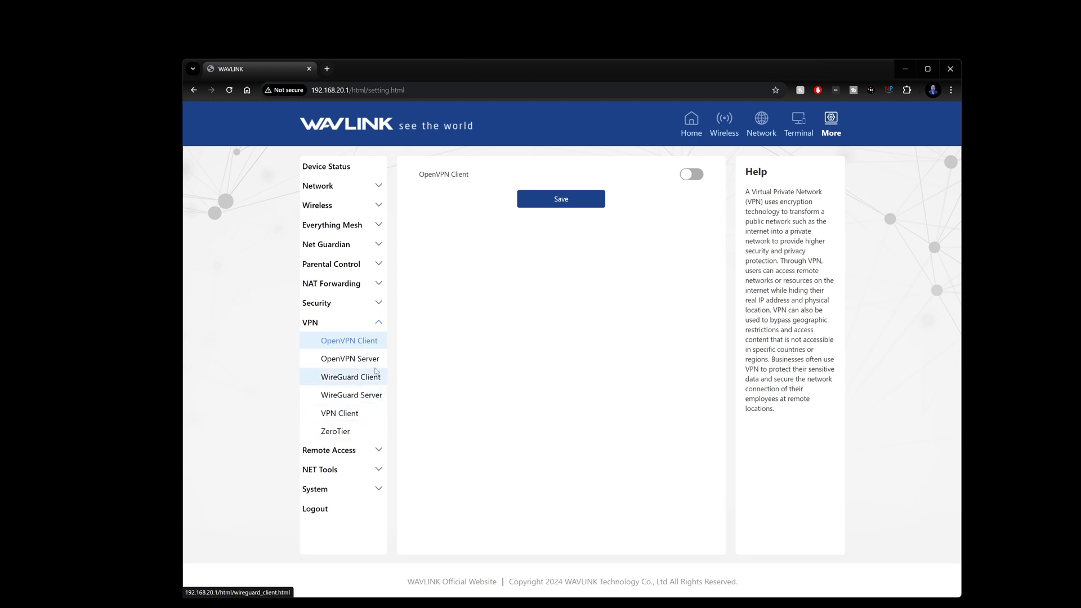
pyautogui.moveTo(609, 336)
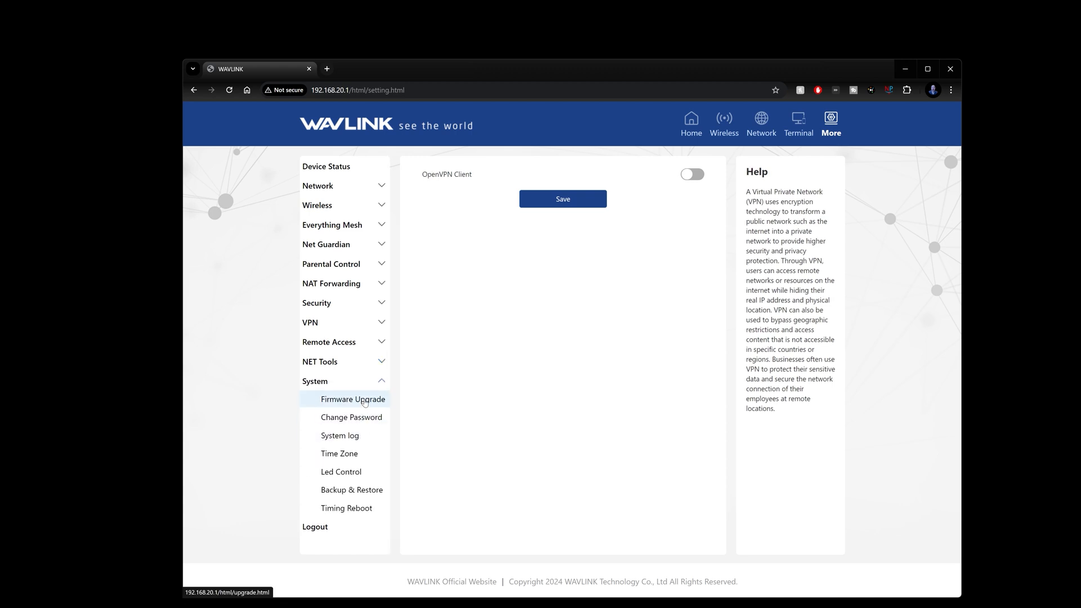
# - Check the firmware upgrade page showing version M86X3B_V240410 with no new version
pyautogui.click(352, 398)
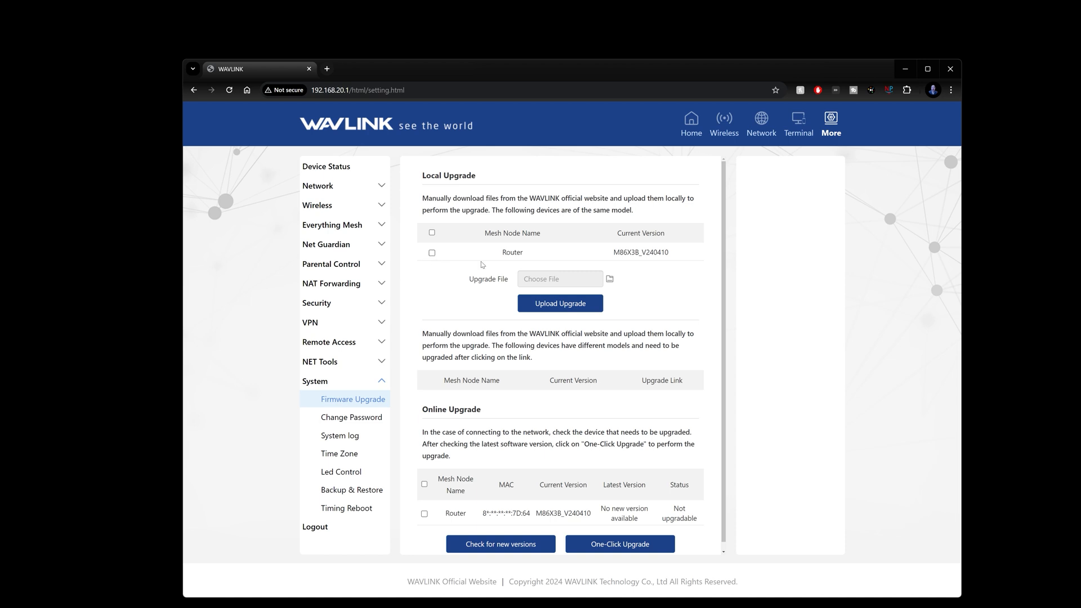
pyautogui.moveTo(485, 461)
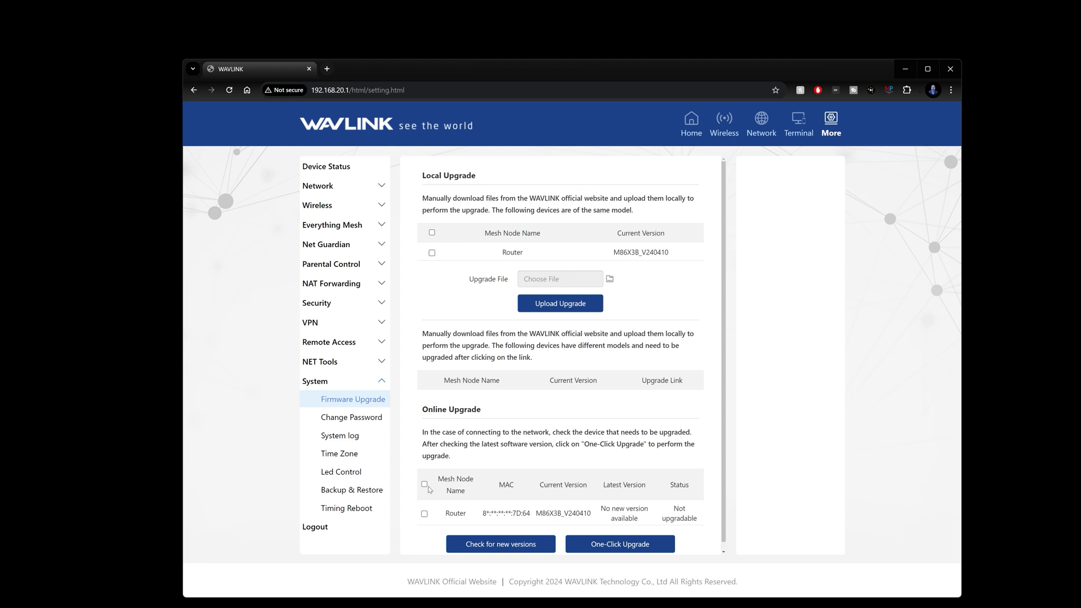
pyautogui.click(500, 543)
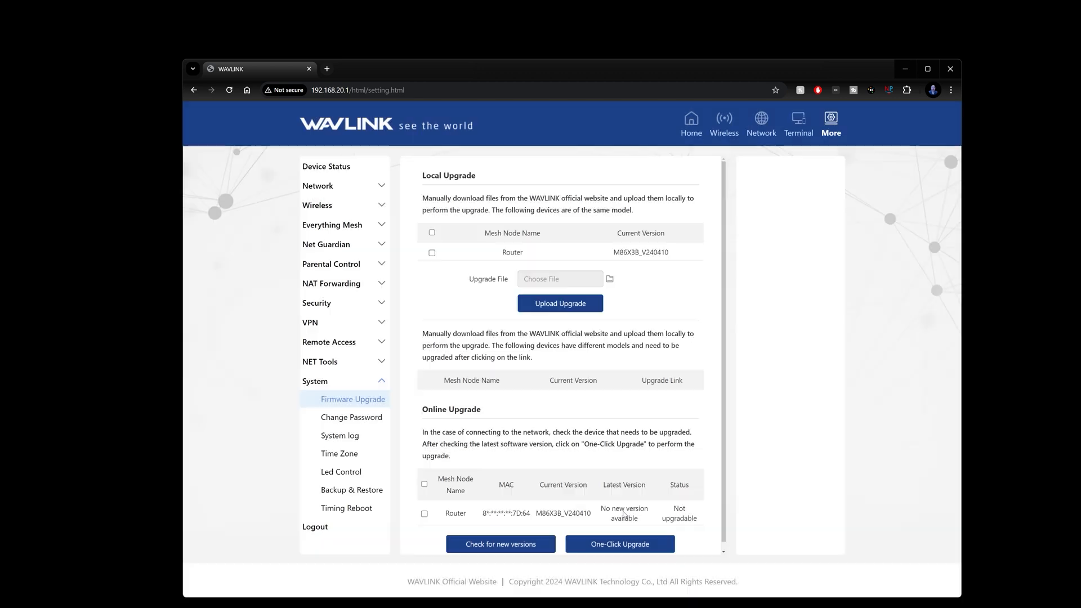
pyautogui.moveTo(663, 507)
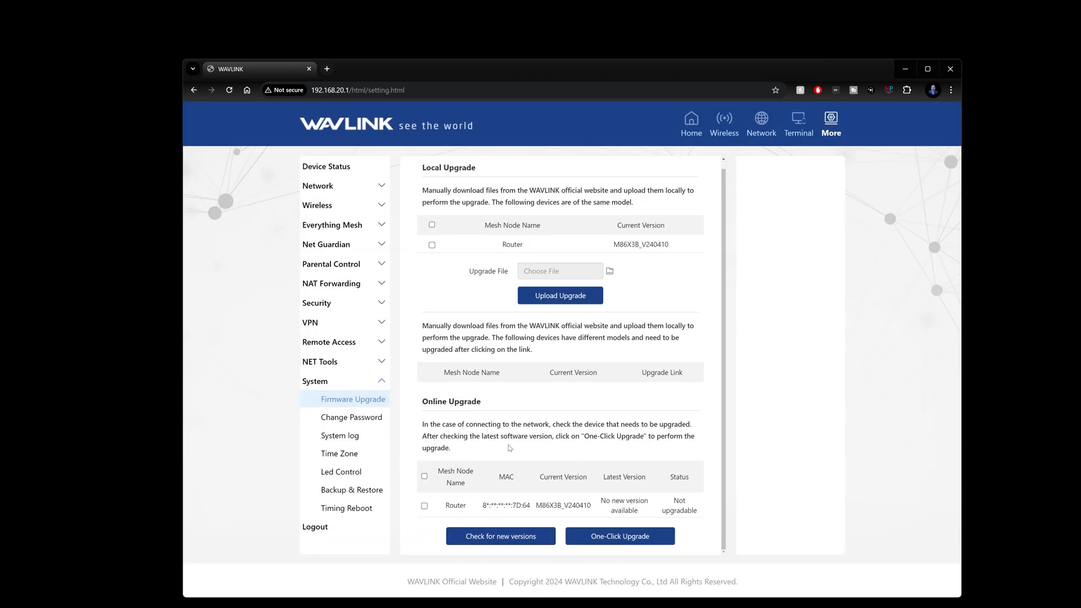
pyautogui.moveTo(341, 435)
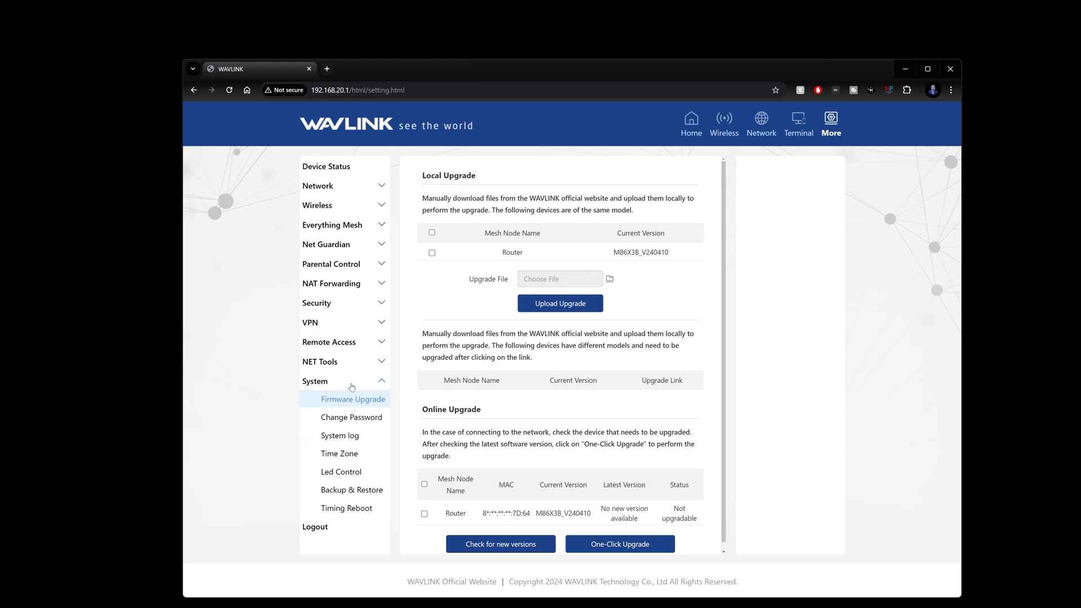
# - Collapse and re-expand System, then bring up the Network Check tool
pyautogui.click(314, 380)
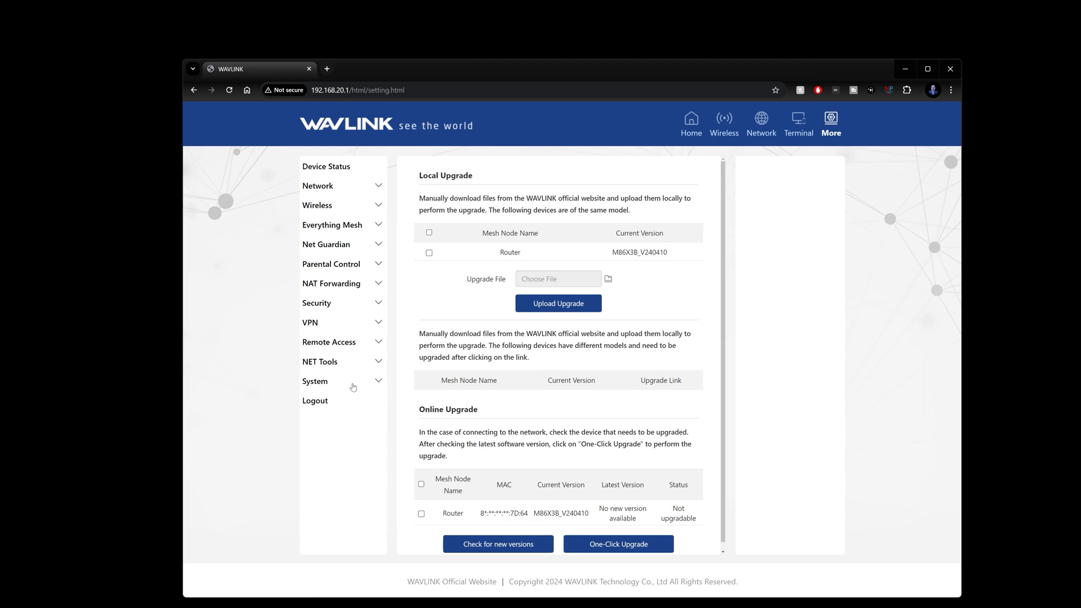
pyautogui.click(314, 381)
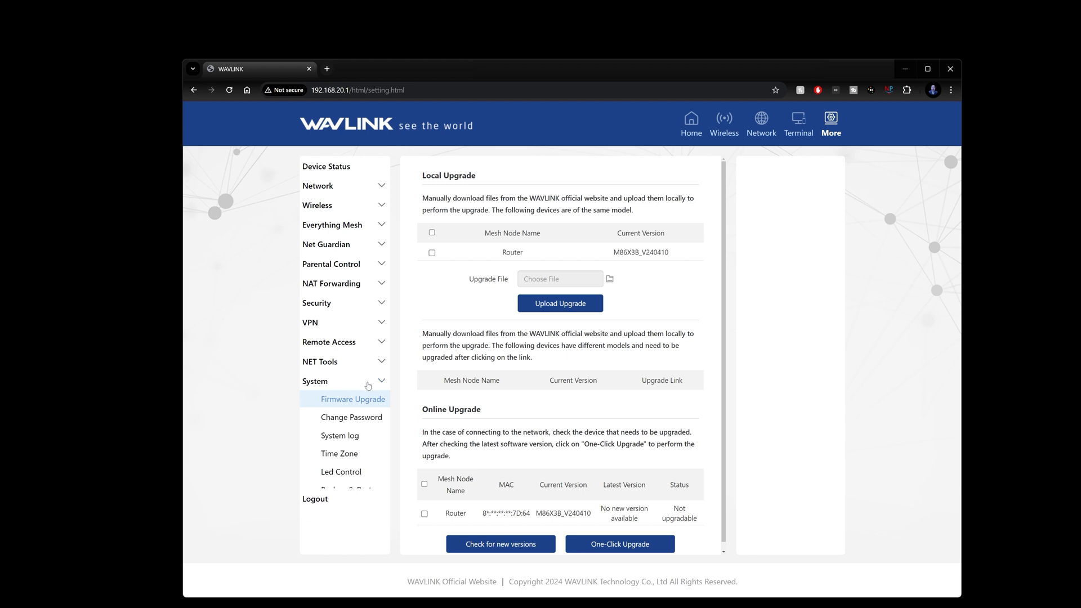
pyautogui.click(320, 362)
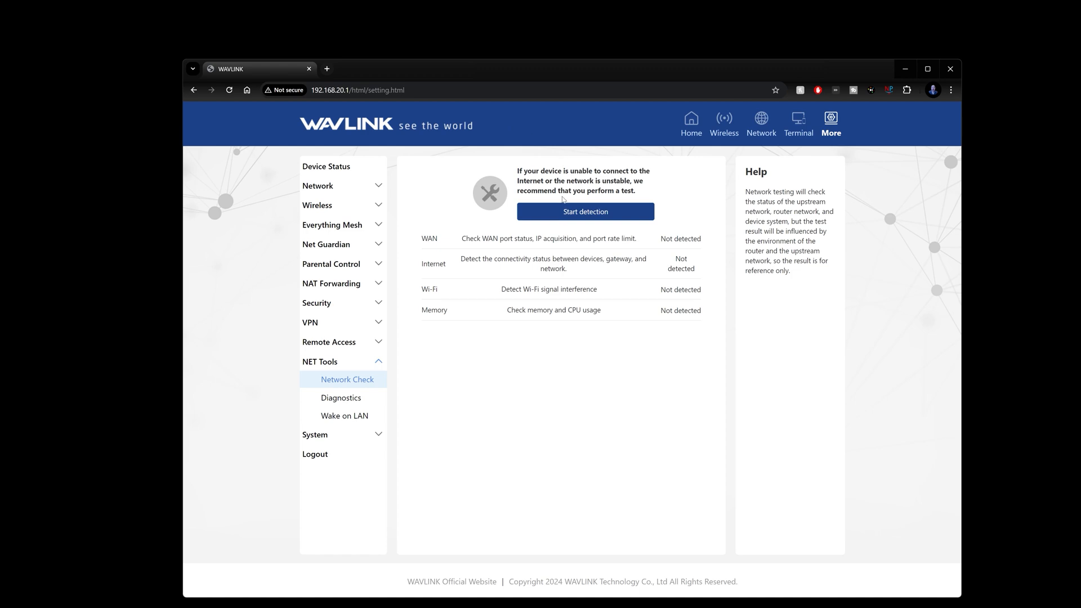
# - Start the network connectivity detection and switch to the speedtest.net tab
pyautogui.click(584, 211)
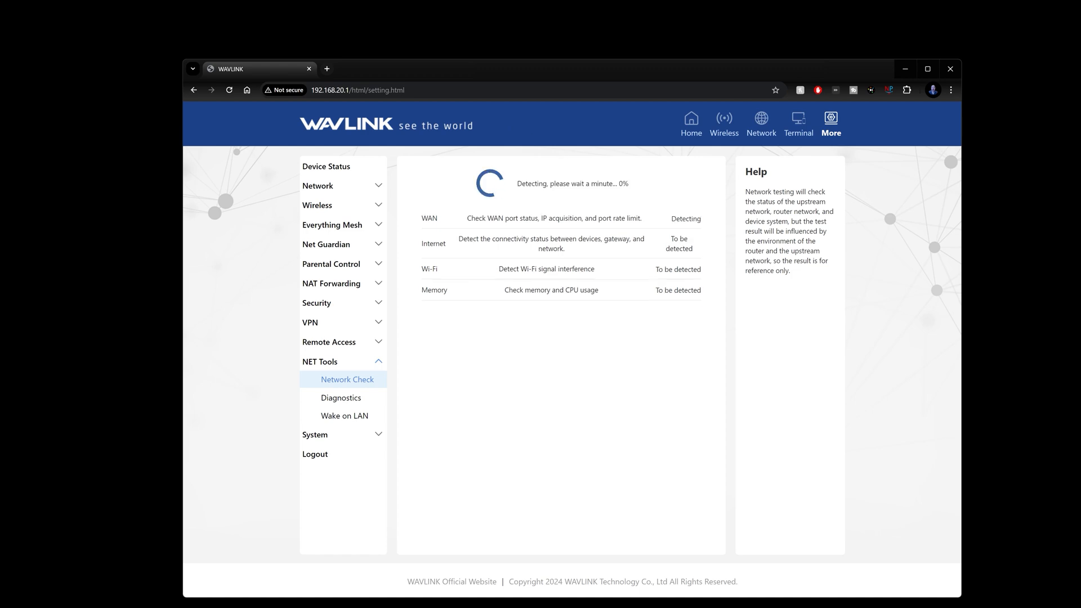
pyautogui.click(335, 56)
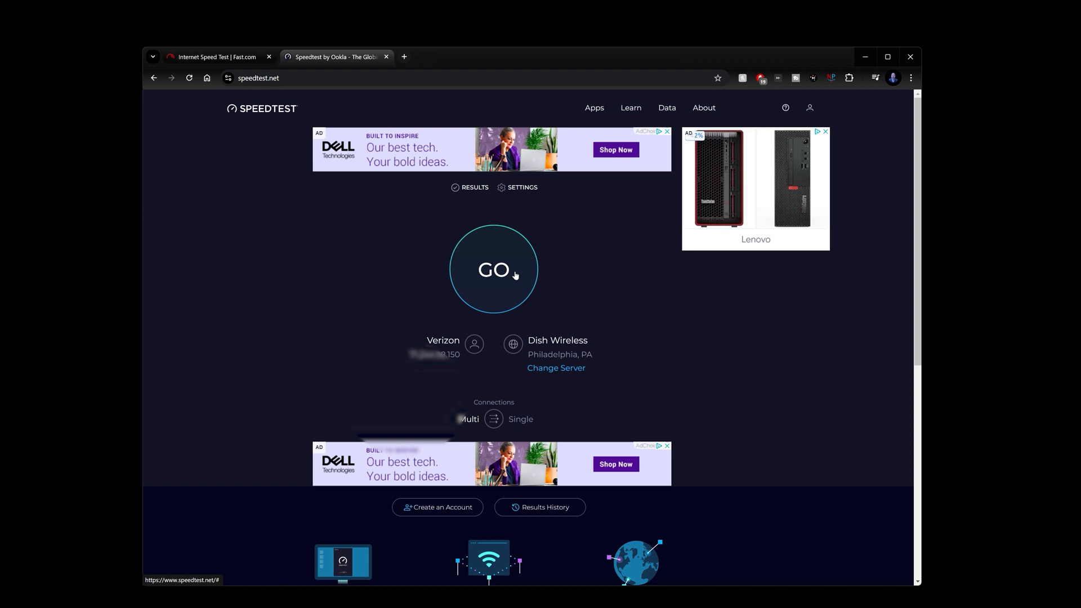
# - Run the Speedtest with one-time location access and dismiss the desktop app promotion
pyautogui.click(493, 269)
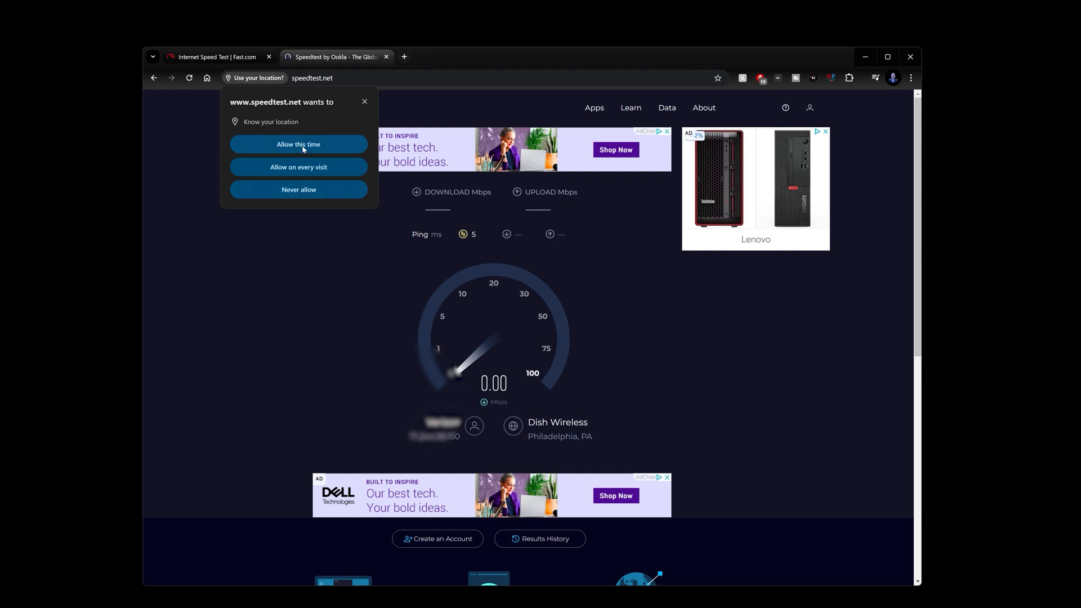
pyautogui.click(298, 144)
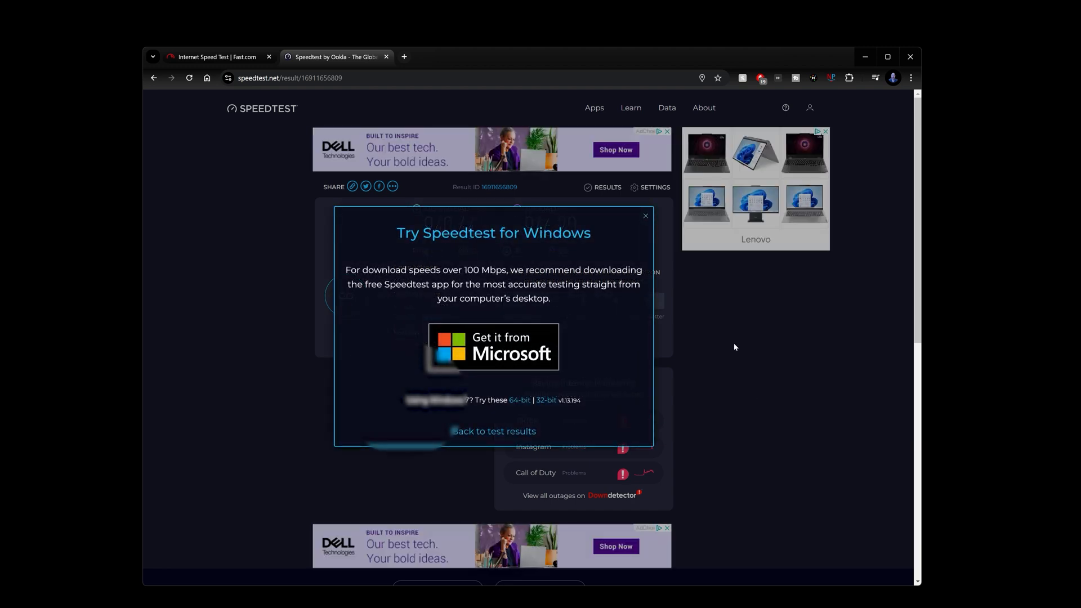
pyautogui.click(645, 215)
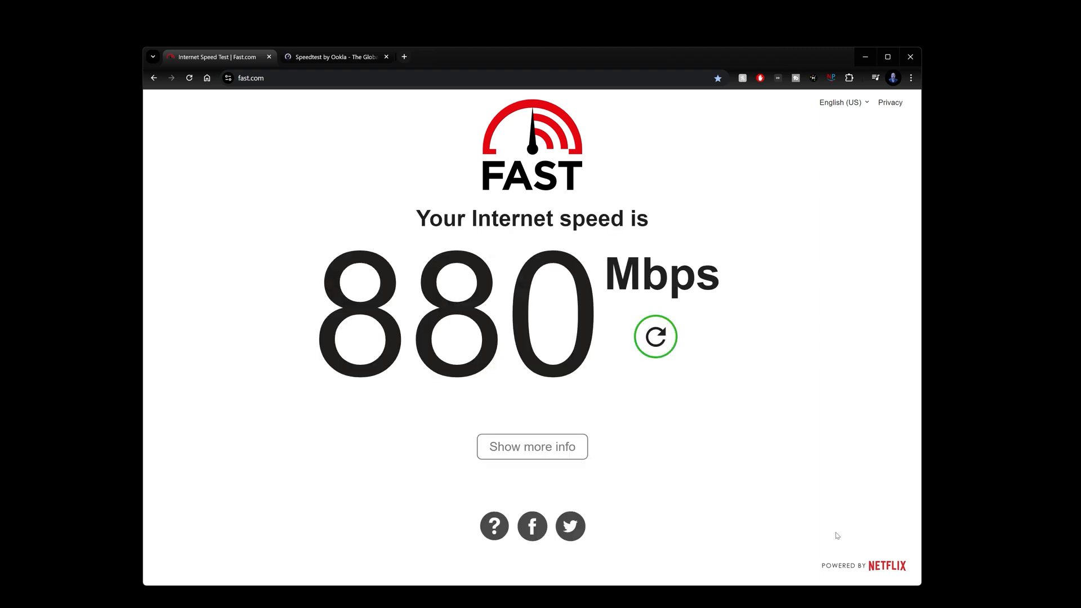
pyautogui.click(336, 56)
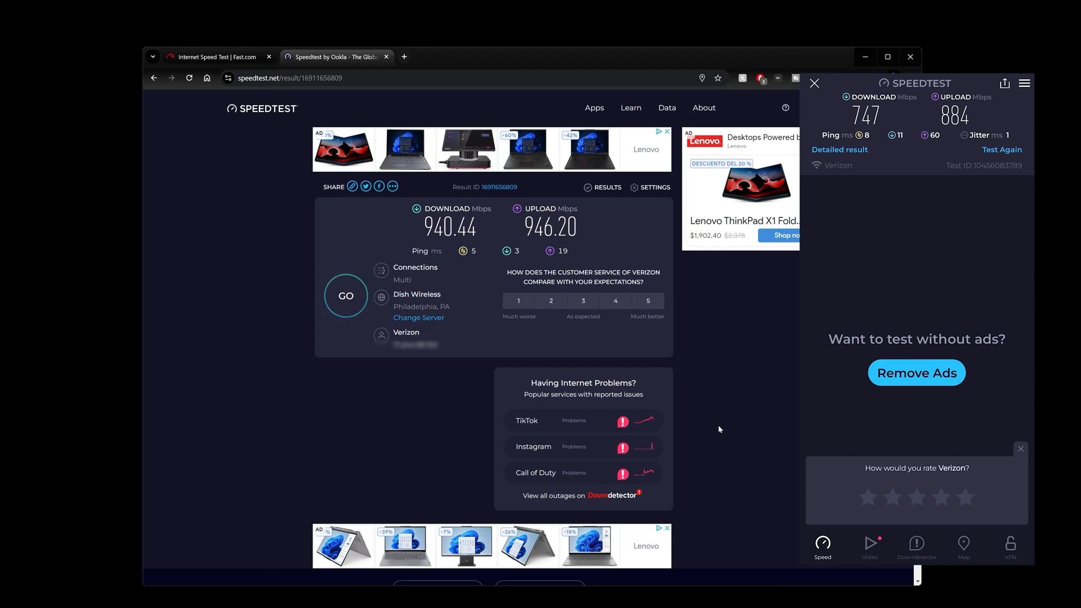
pyautogui.moveTo(680, 402)
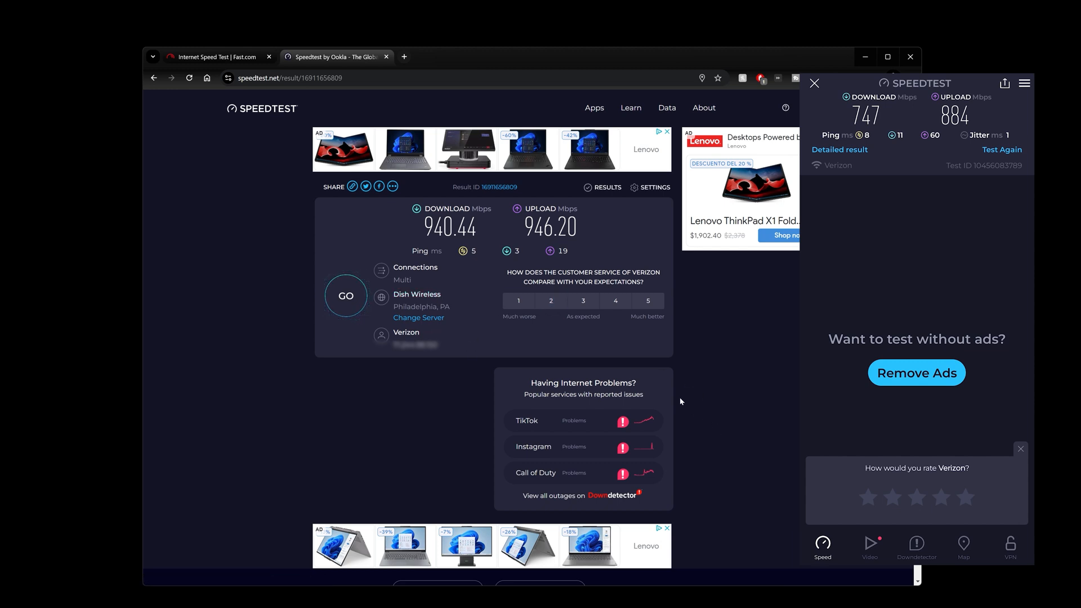